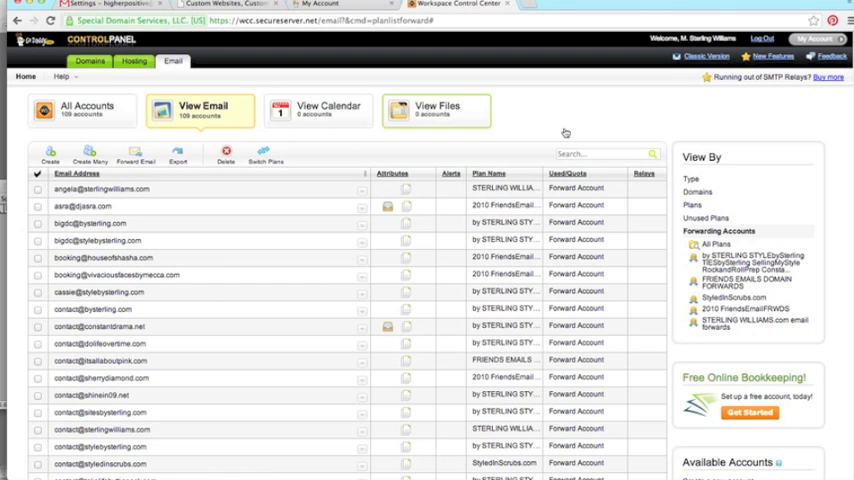
Begin a new forwarding account from Available Accounts in the email list
scroll("down", 3)
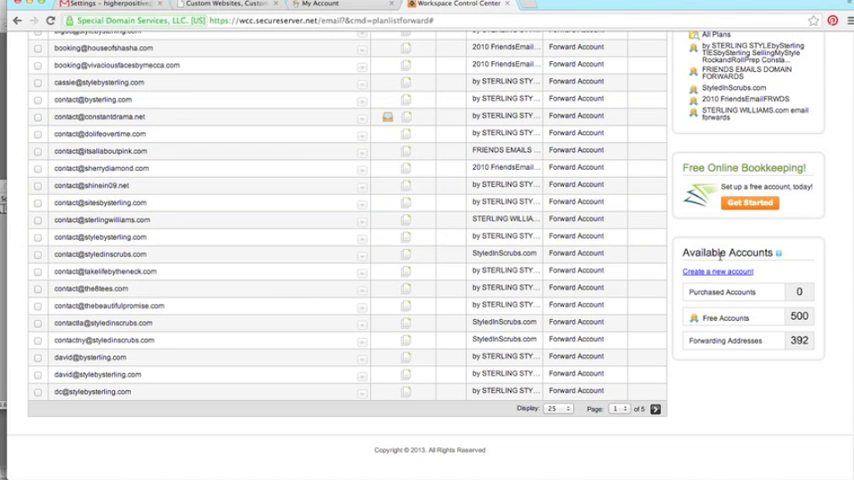
mouse_move(718, 271)
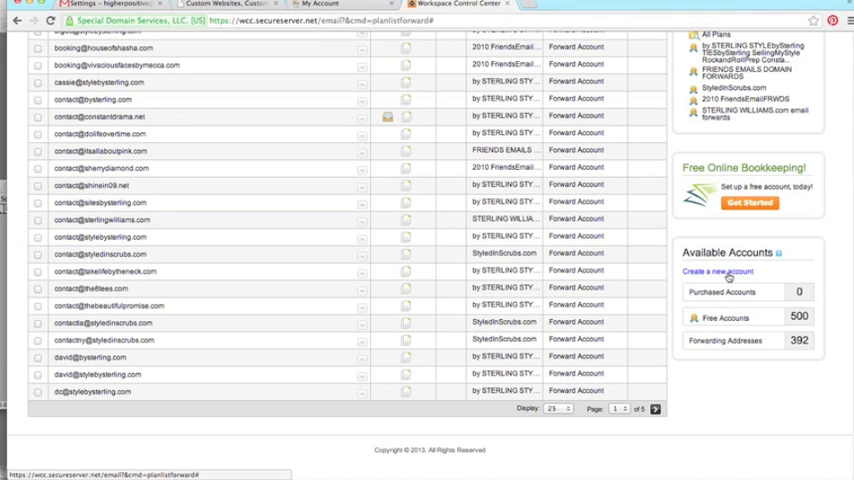
left_click(717, 271)
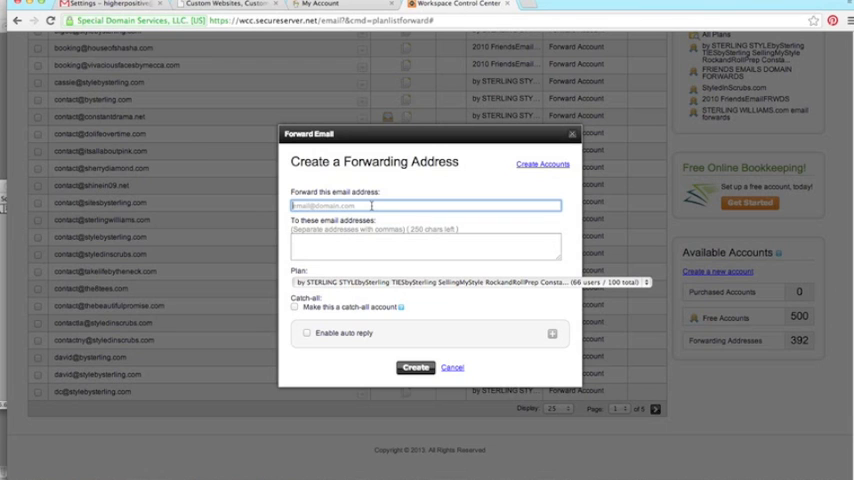
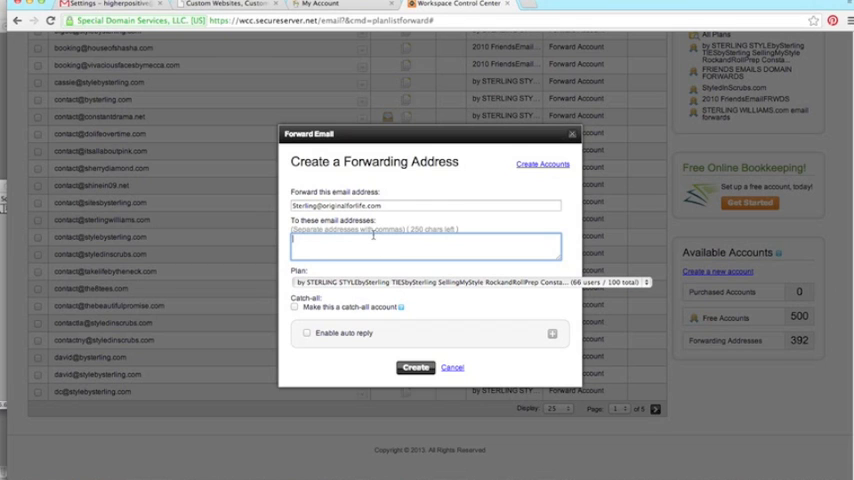
Enter the Sterling domain address forwarding to the Gmail address and submit, then move to Gmail
type("myname@gmail")
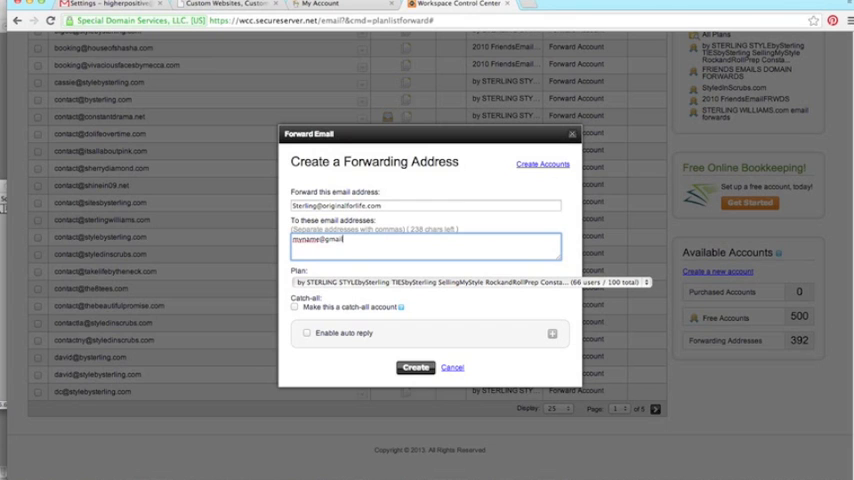
type(".com")
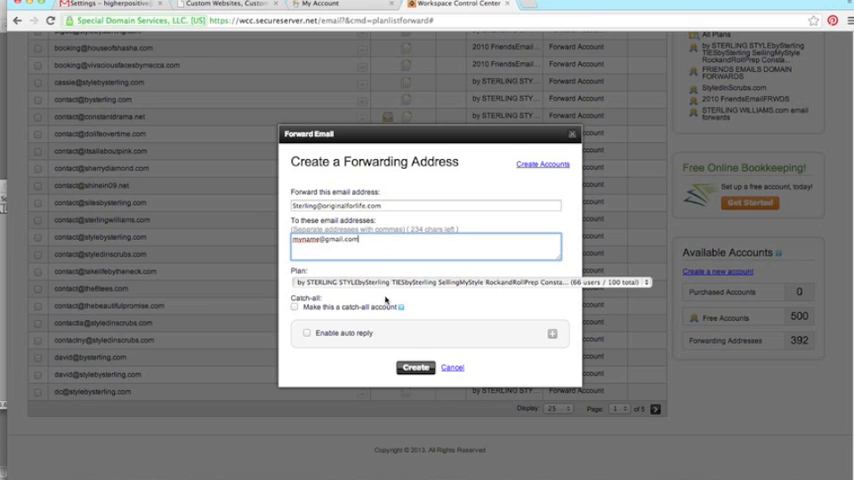
mouse_move(351, 268)
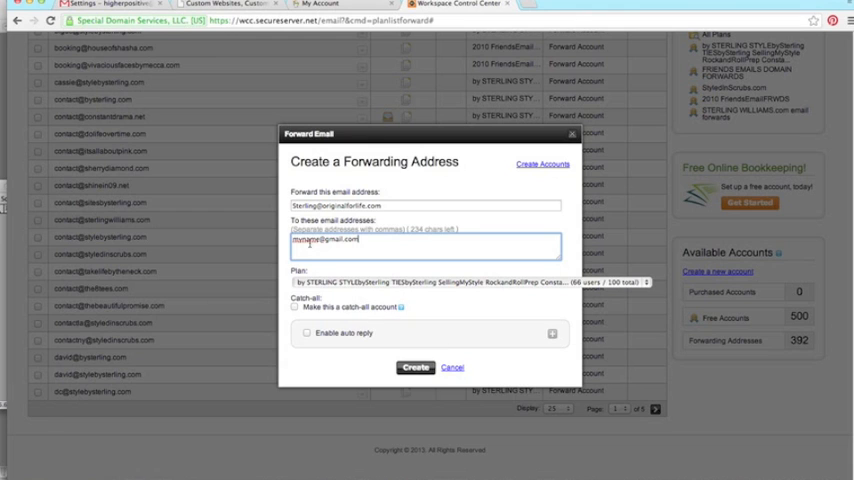
left_click(416, 367)
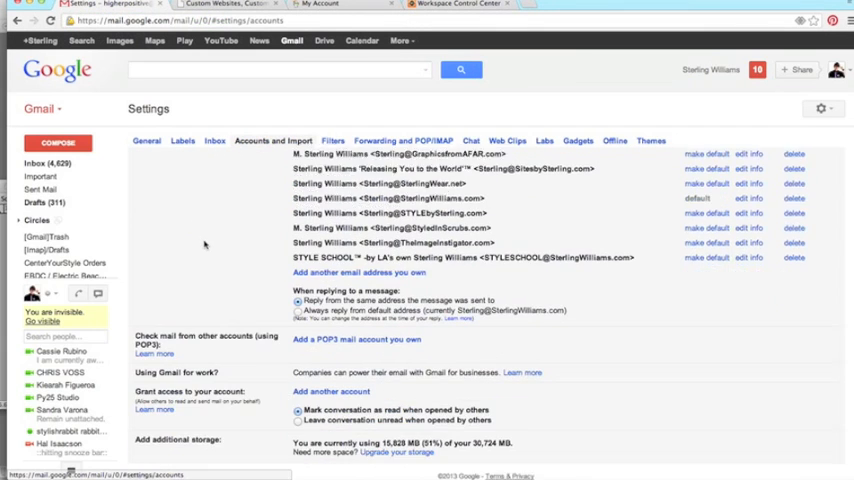
scroll("down", 3)
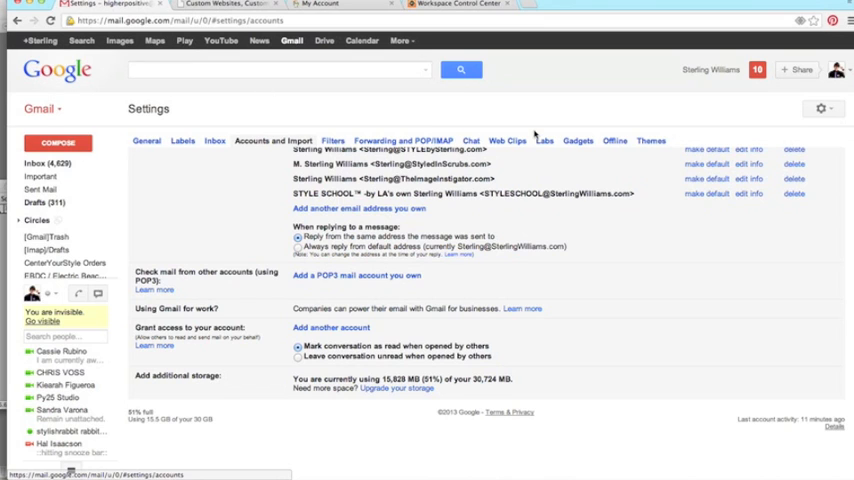
left_click(821, 109)
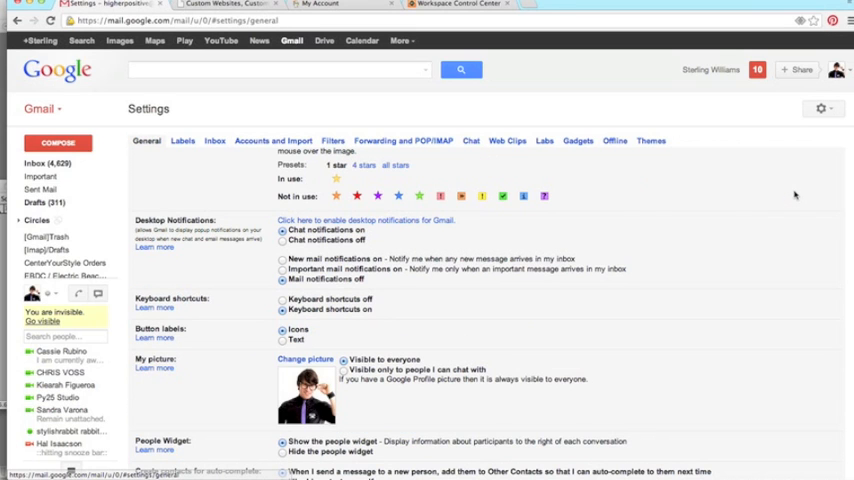
scroll("down", 3)
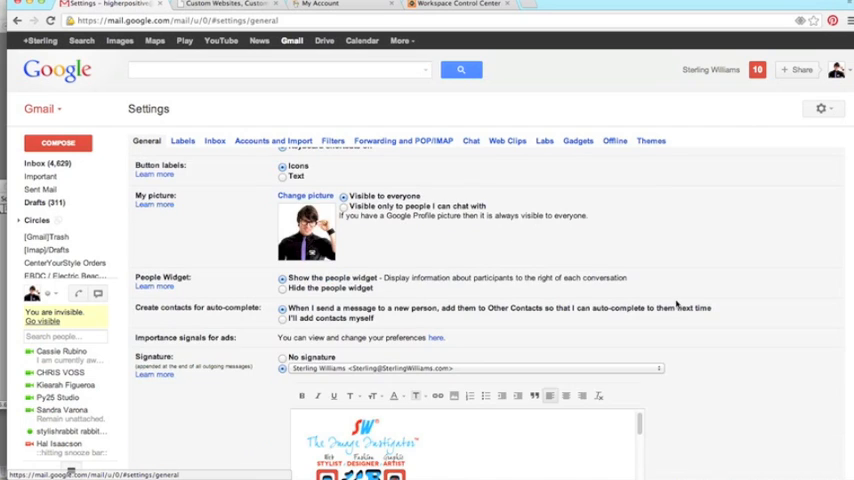
scroll("down", 3)
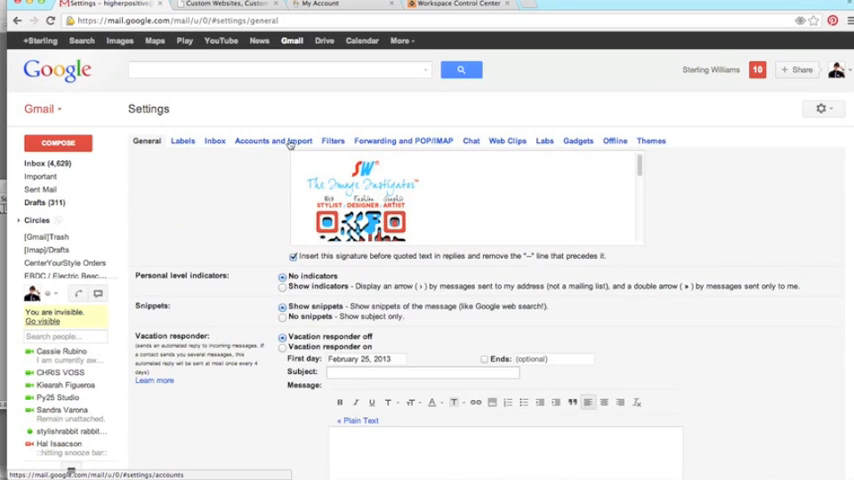
left_click(272, 140)
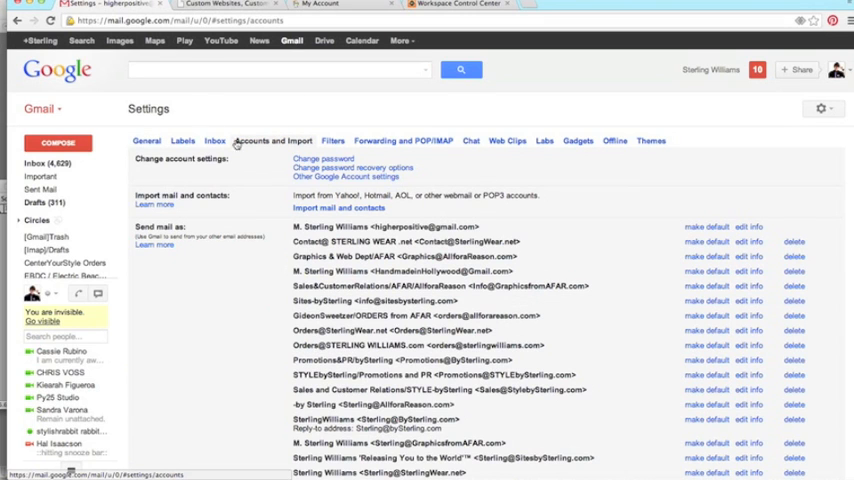
scroll("down", 3)
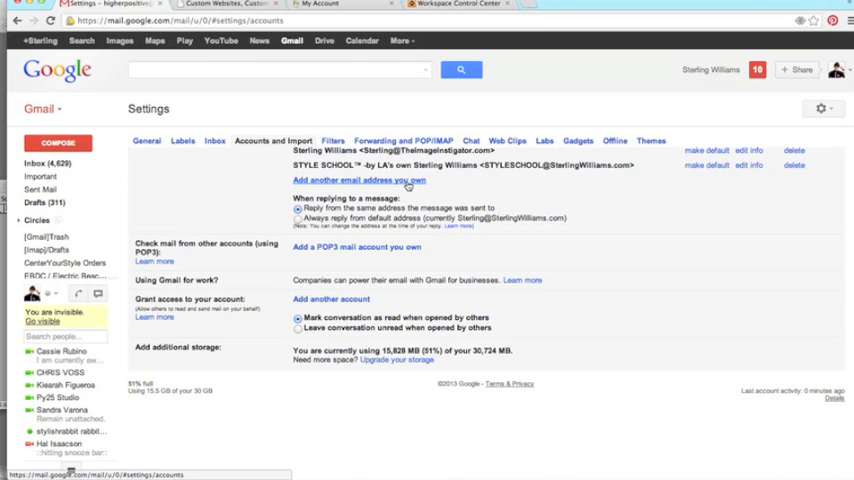
left_click(359, 180)
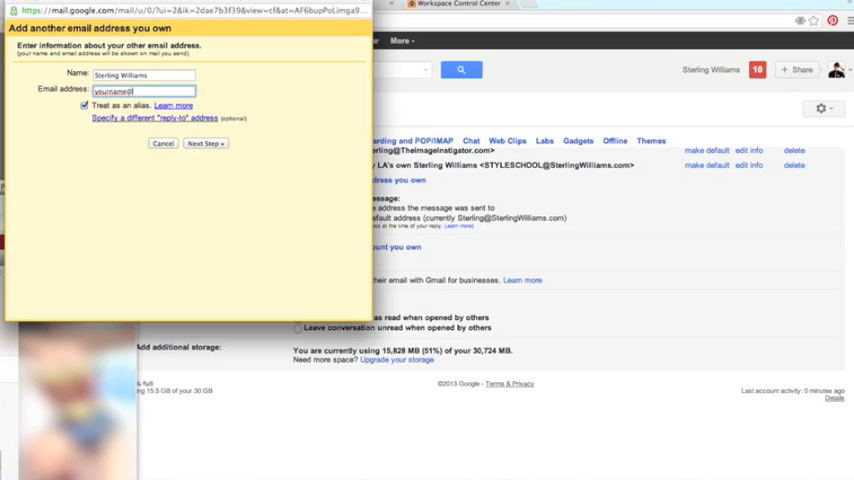
Enter the Sterling domain address as a send-as alias, treated as an alias, and continue
type("you")
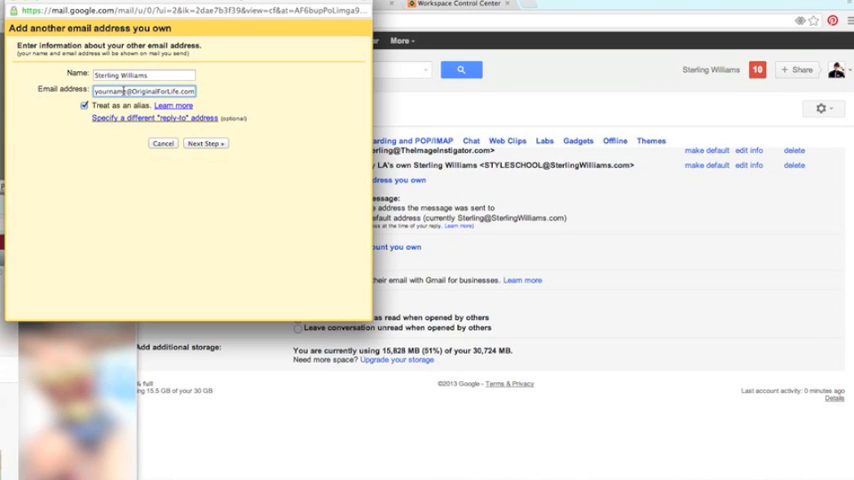
type("Sterling")
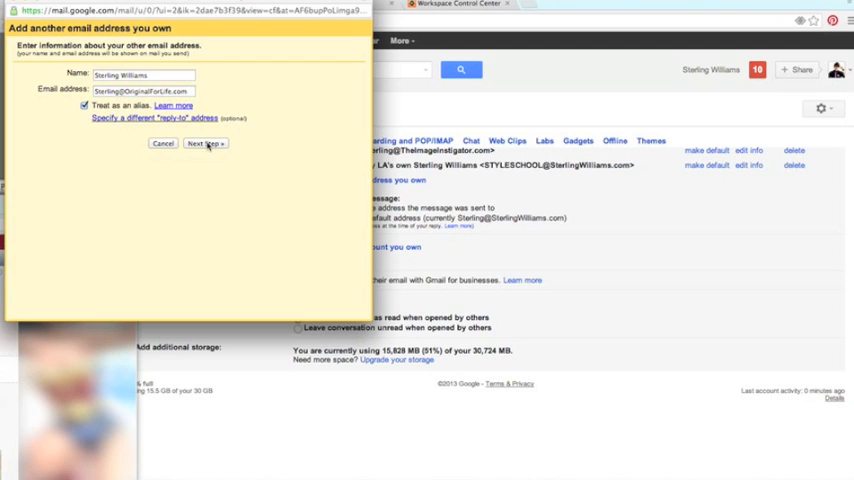
left_click(204, 143)
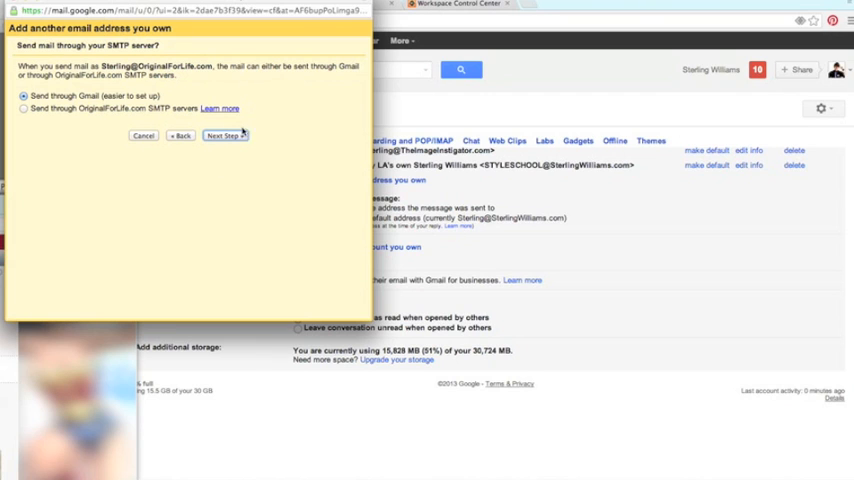
Keep 'Send through Gmail' and send the verification email for the alias
left_click(222, 135)
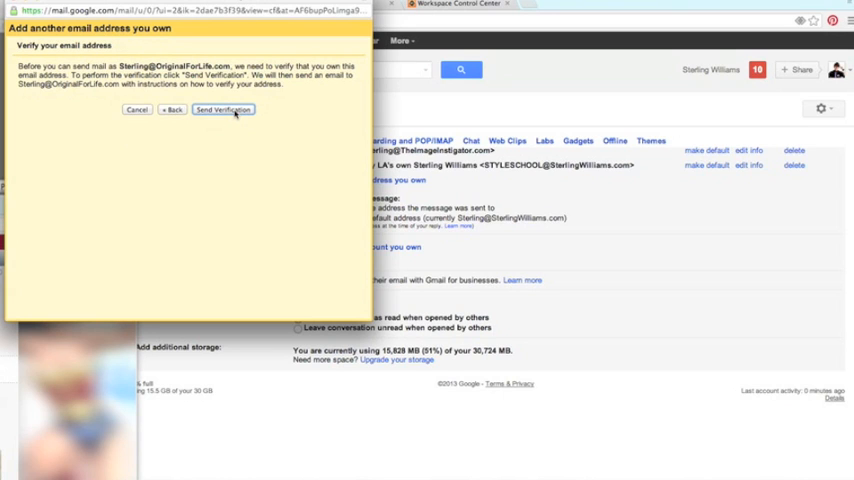
left_click(223, 109)
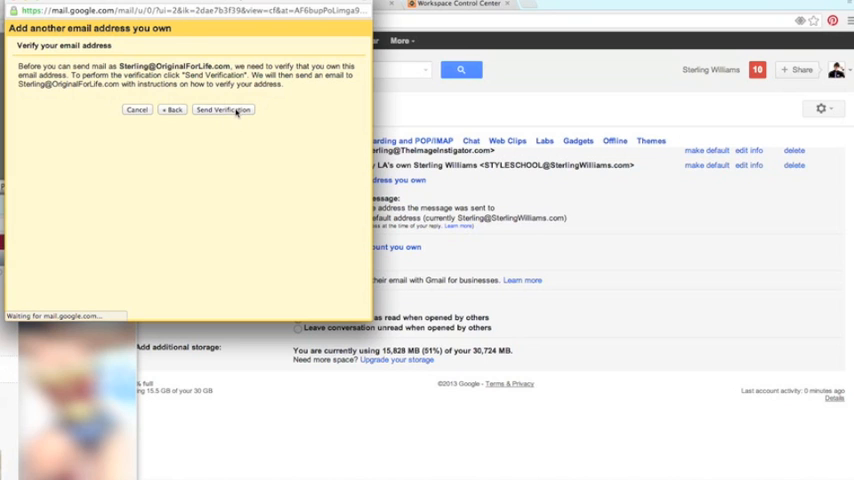
left_click(223, 110)
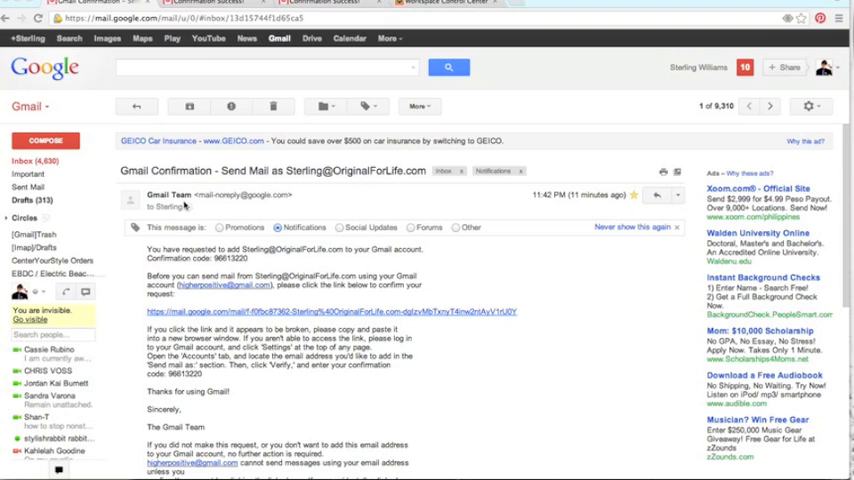
mouse_move(359, 214)
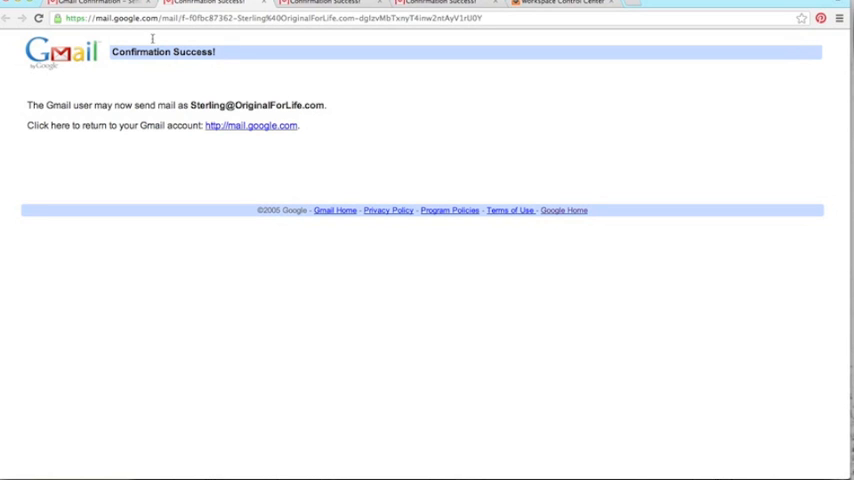
Follow the confirmation email's verification link and return to Gmail
left_click(250, 125)
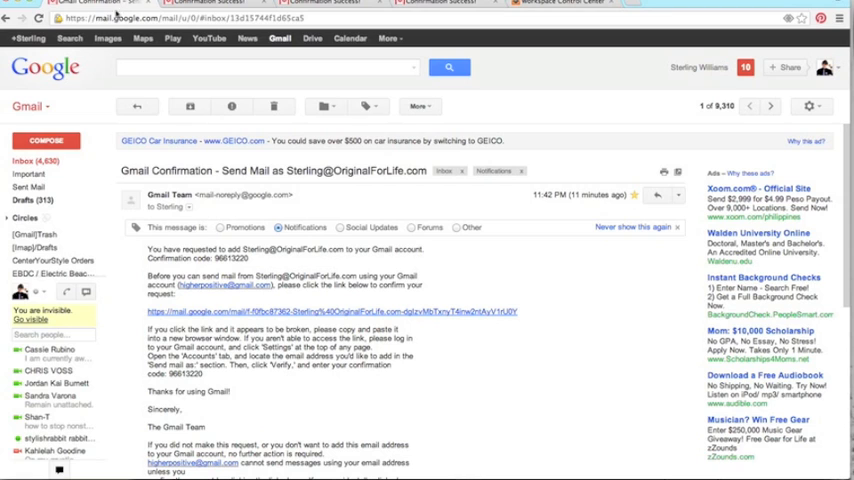
left_click(45, 140)
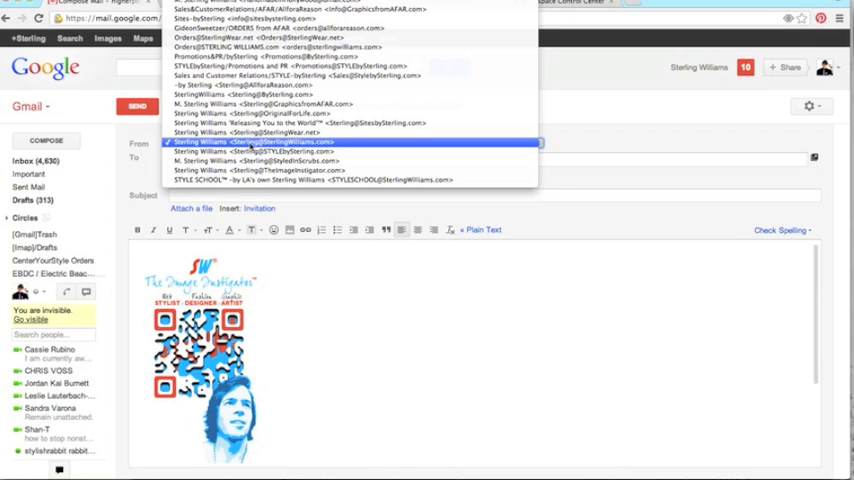
Select the new domain alias as sender, then reopen the From list for another address
left_click(250, 142)
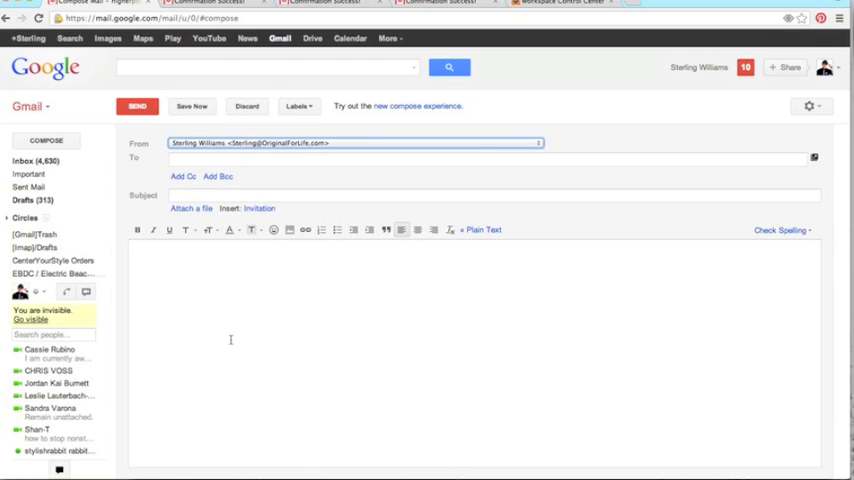
mouse_move(152, 280)
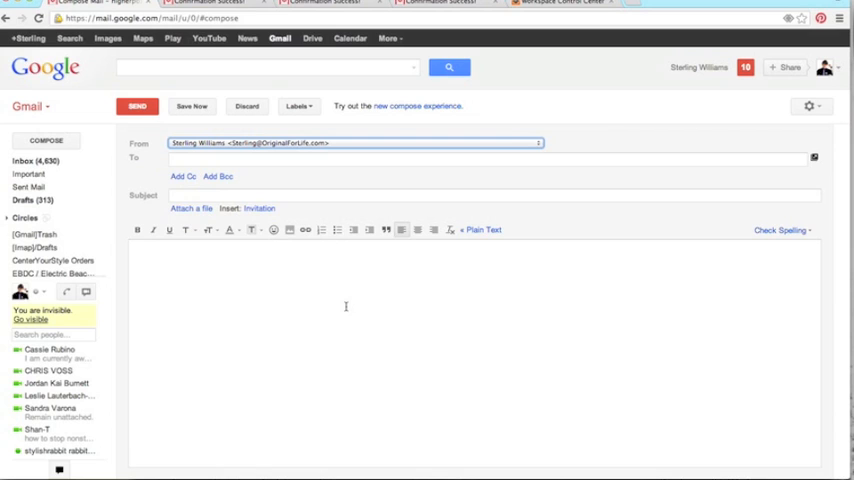
left_click(538, 143)
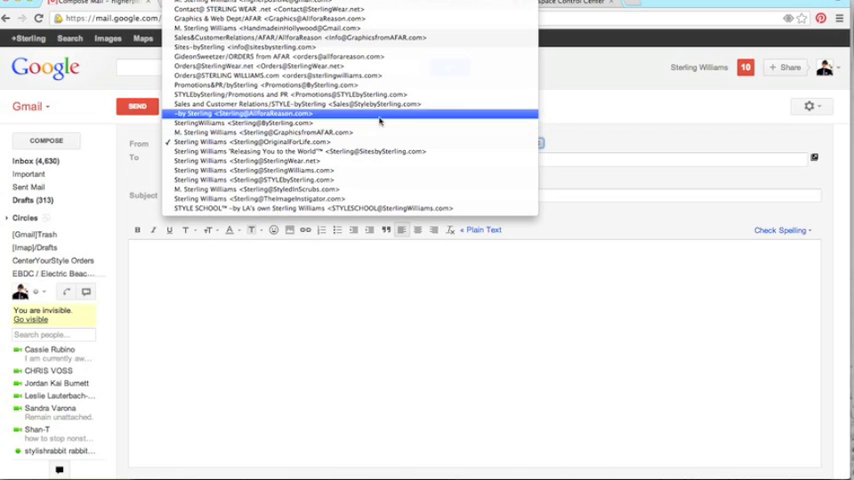
mouse_move(365, 161)
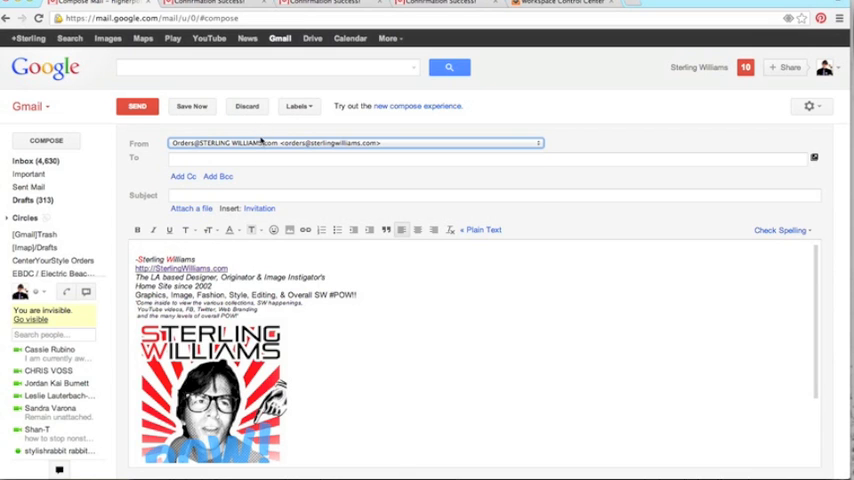
left_click(355, 142)
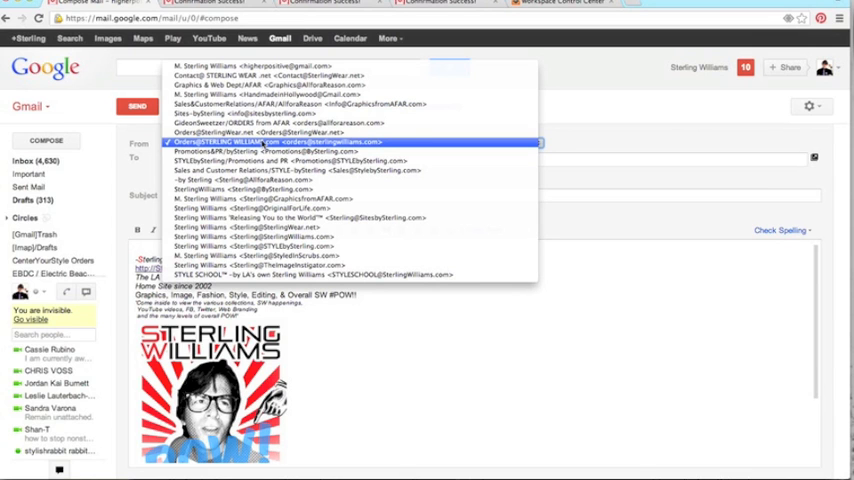